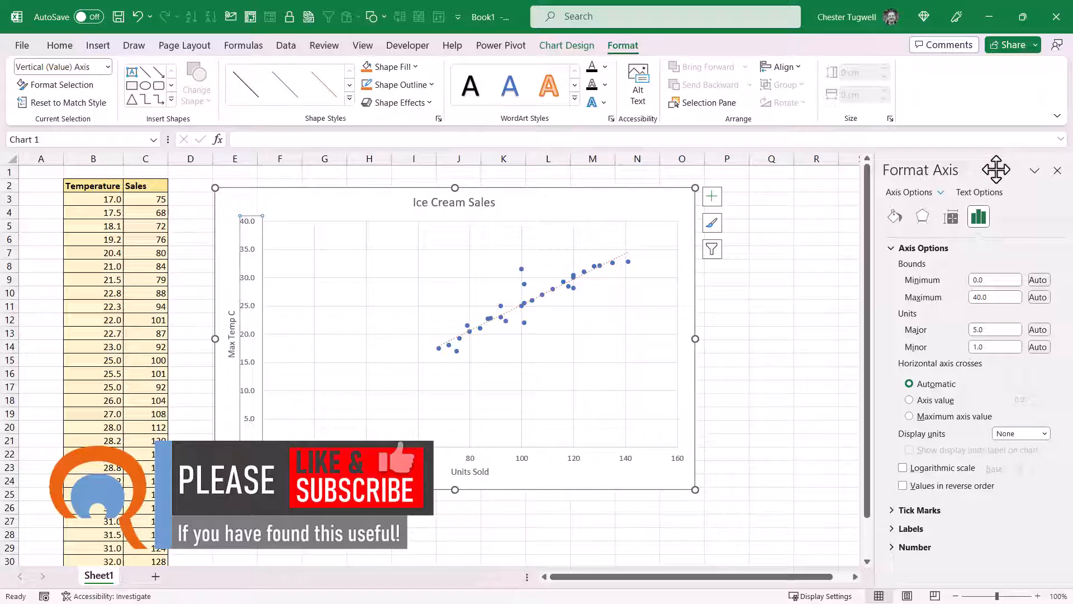
# - Reach the vertical axis's Bounds settings in the Format Axis pane
pyautogui.click(1057, 169)
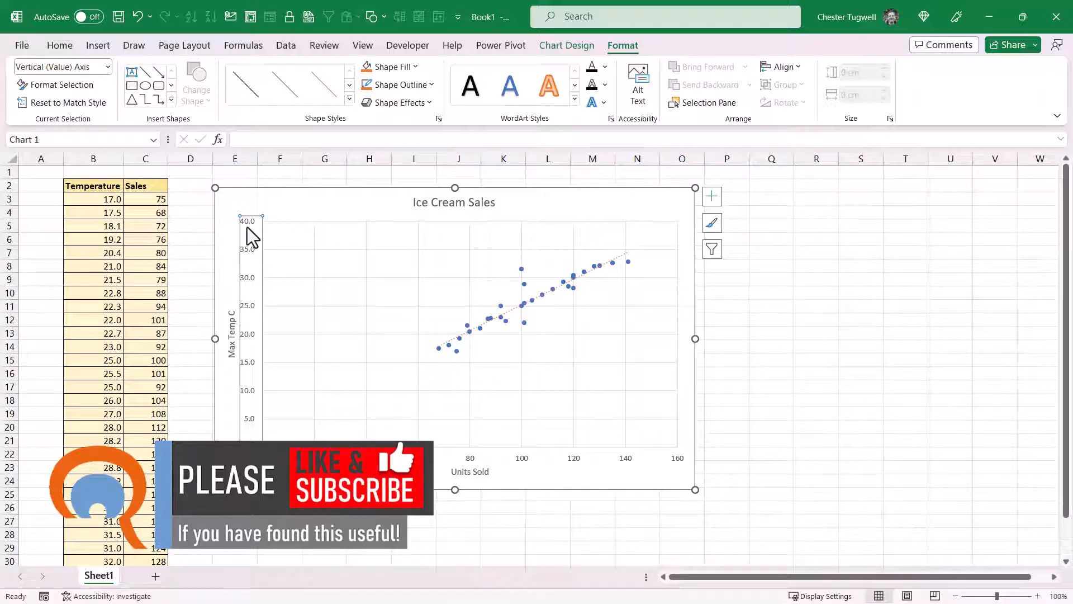
pyautogui.moveTo(264, 262)
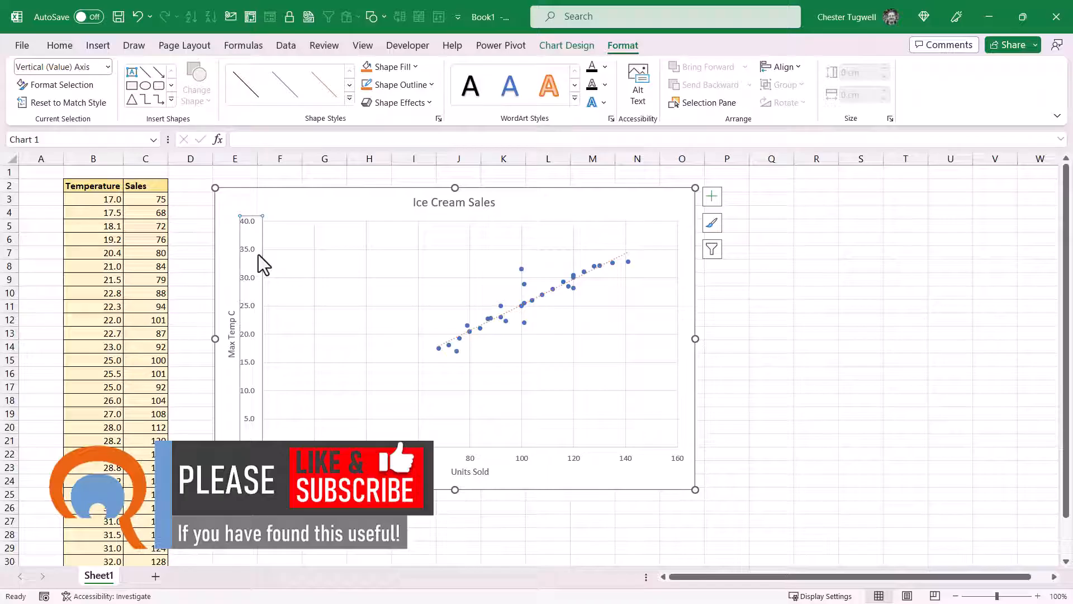
pyautogui.press('Ctrl+1')
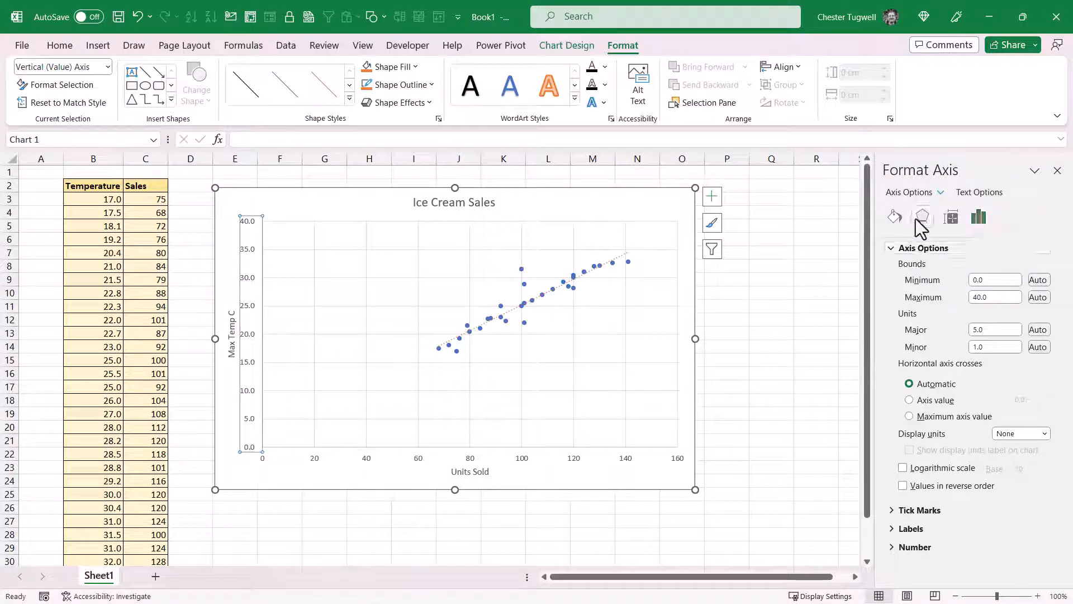
pyautogui.click(978, 217)
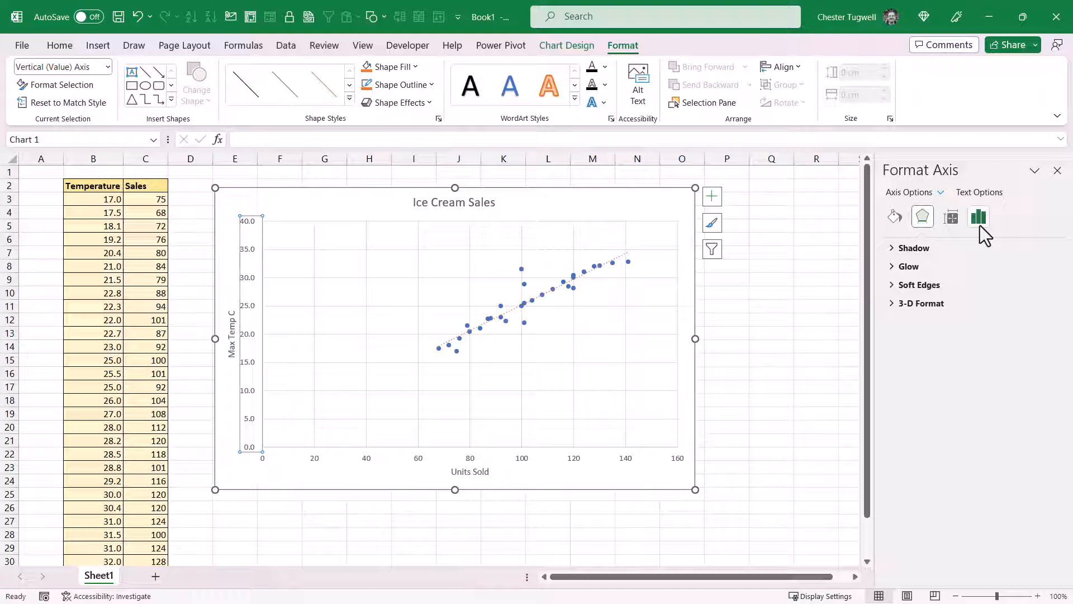
pyautogui.moveTo(980, 217)
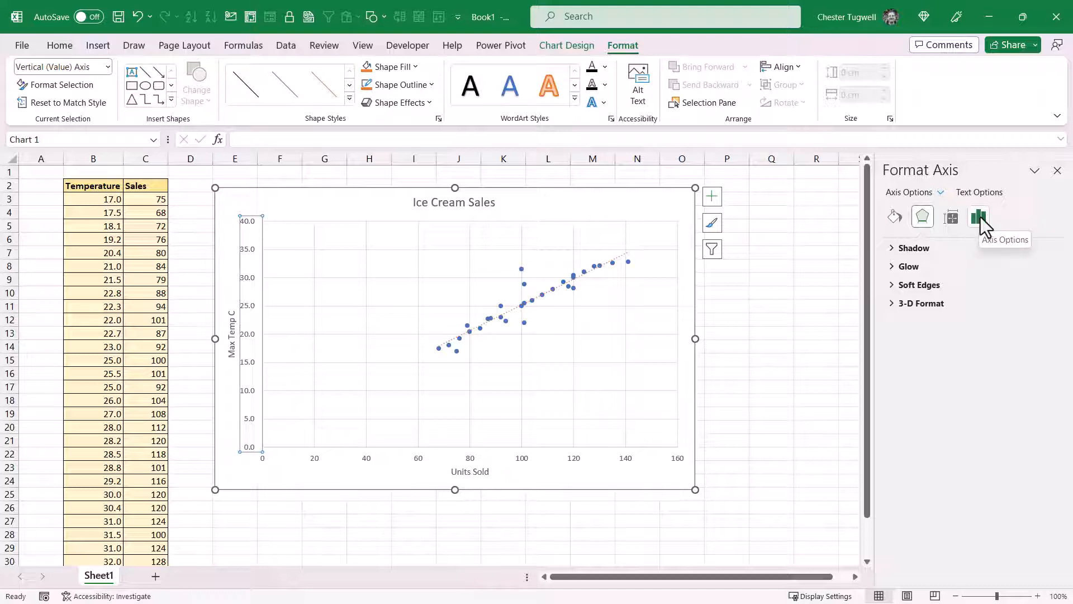
pyautogui.click(978, 217)
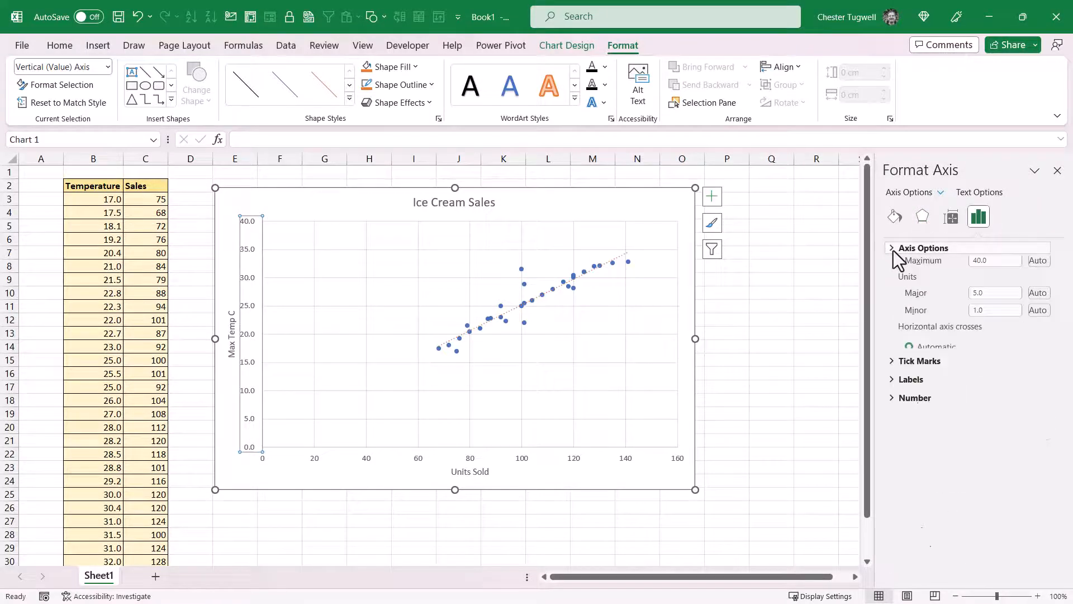
pyautogui.click(890, 248)
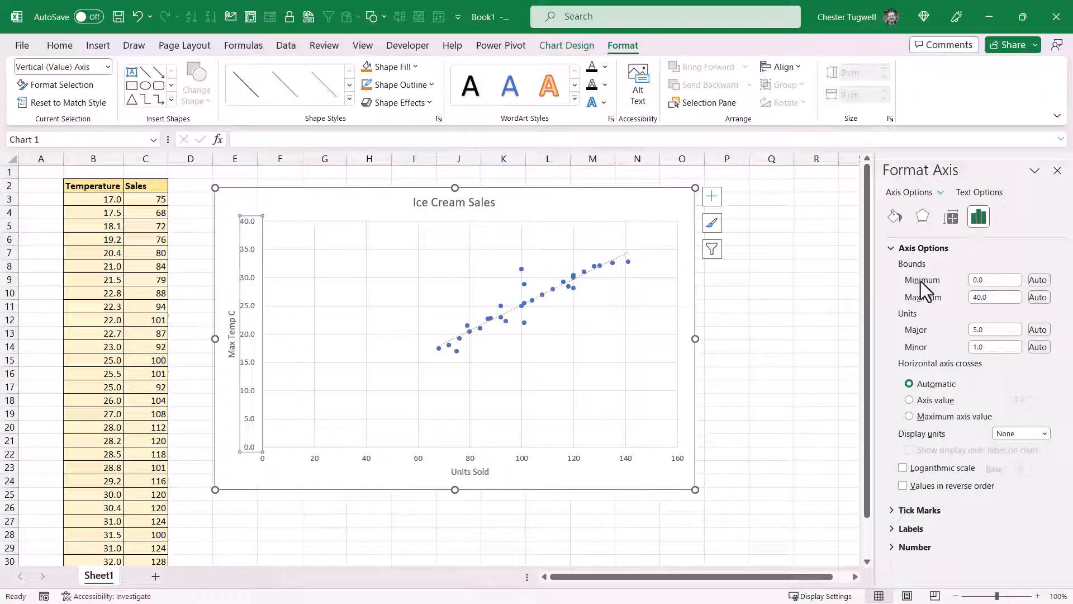
pyautogui.moveTo(952, 289)
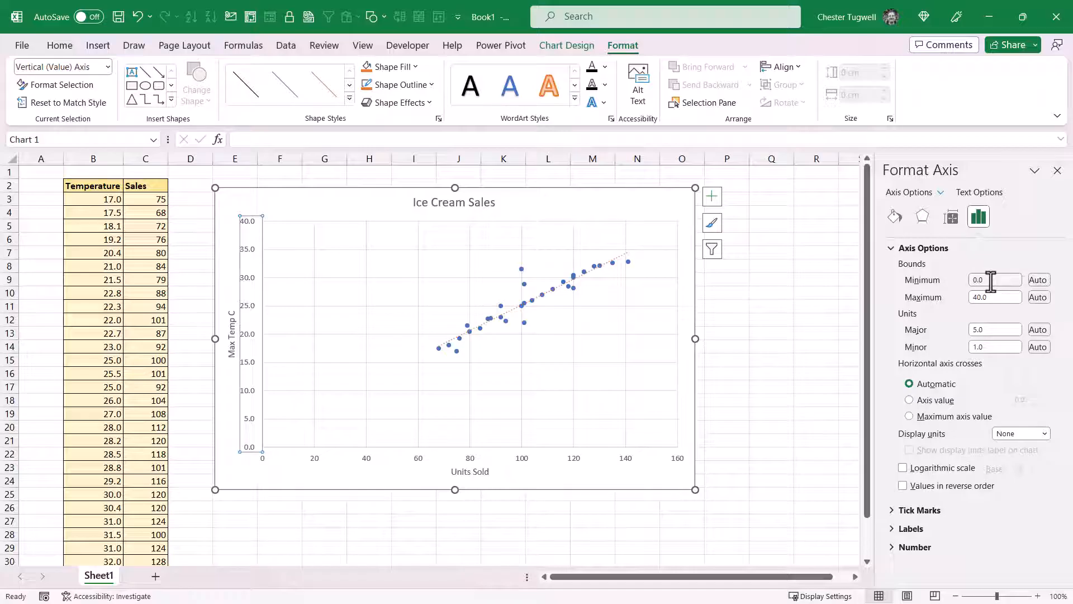
# - Set the vertical temperature axis minimum bound to 15.0
pyautogui.click(995, 279)
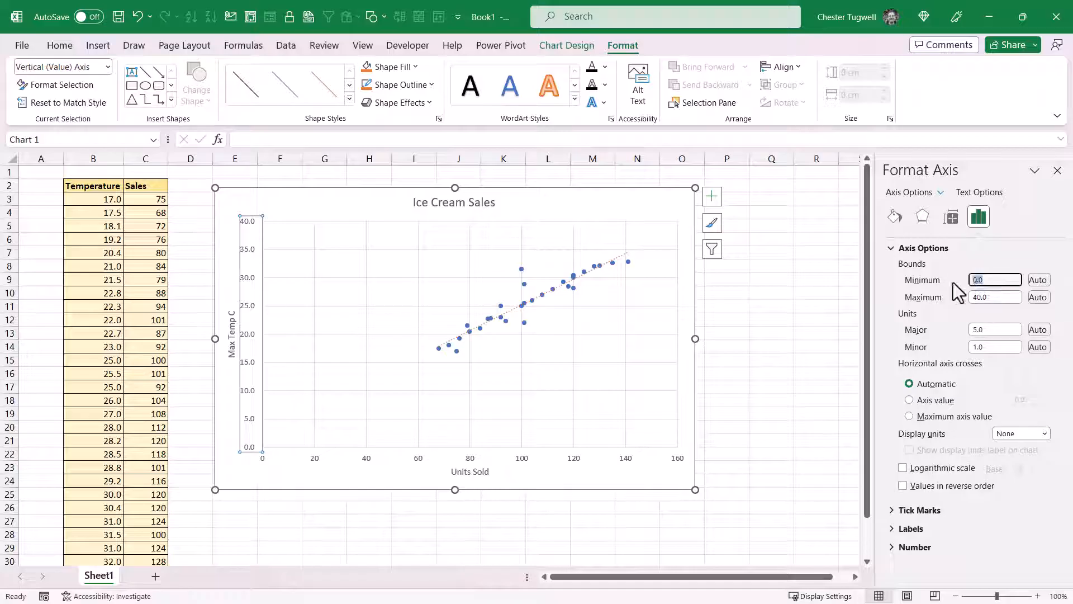
pyautogui.write('15')
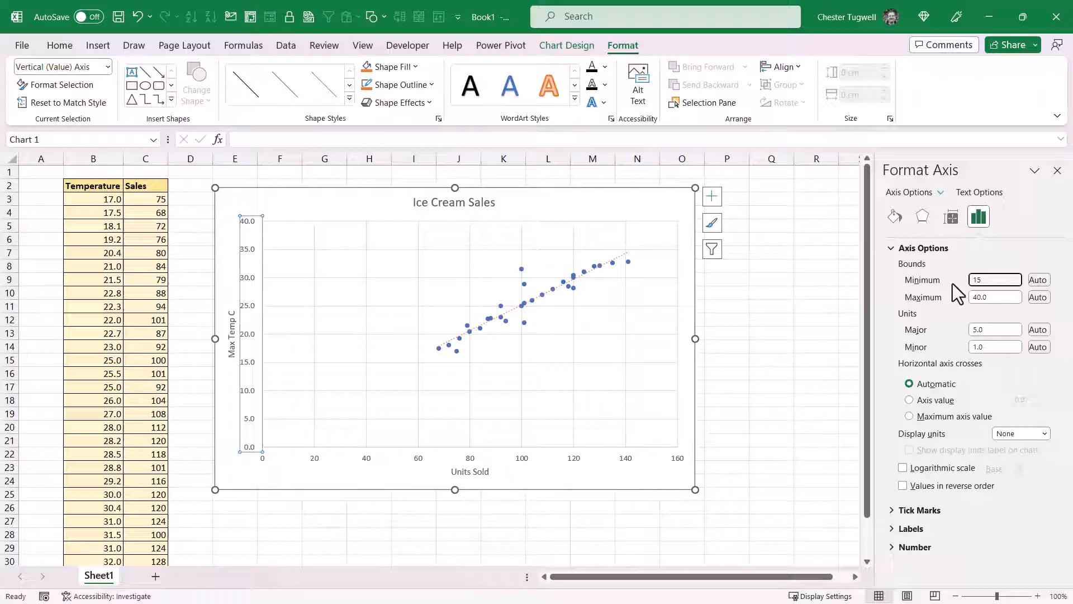
pyautogui.write('15.0')
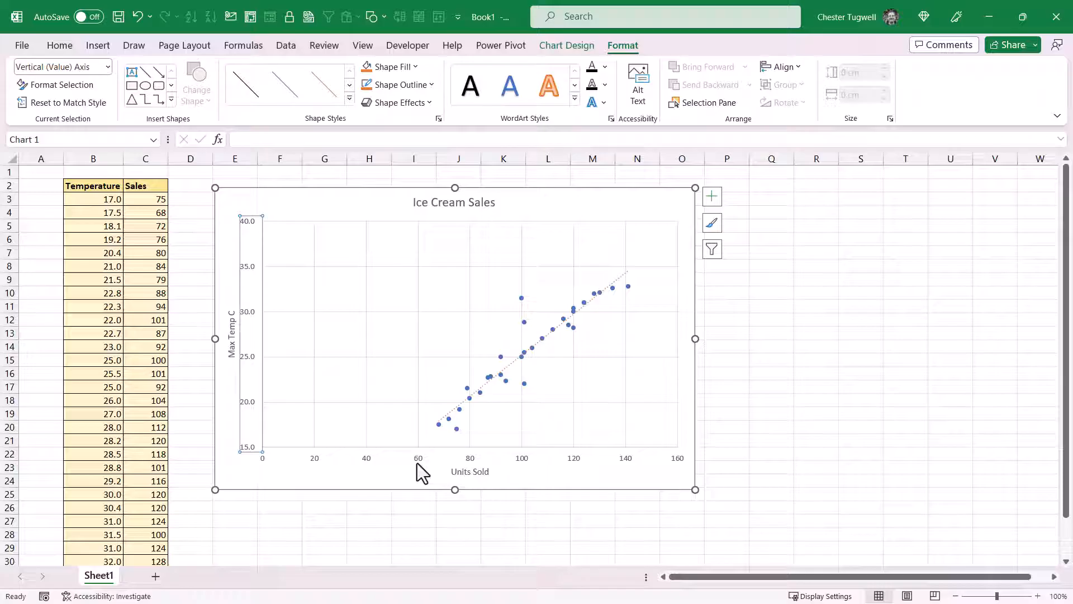
pyautogui.doubleClick(469, 458)
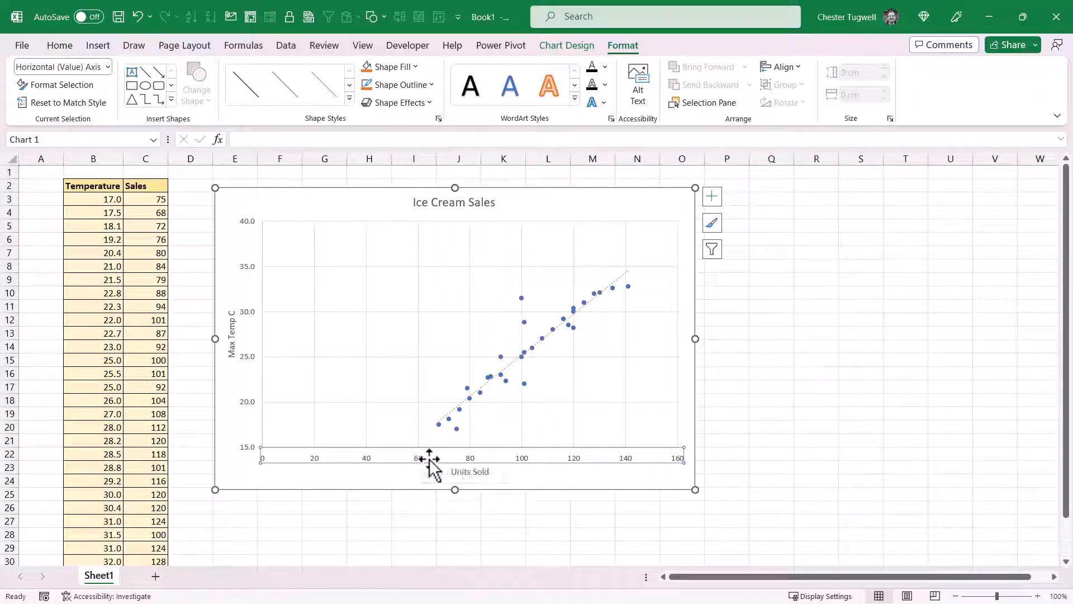
# - Start editing the horizontal Units Sold axis minimum bound from 0.0
pyautogui.press('Ctrl+1')
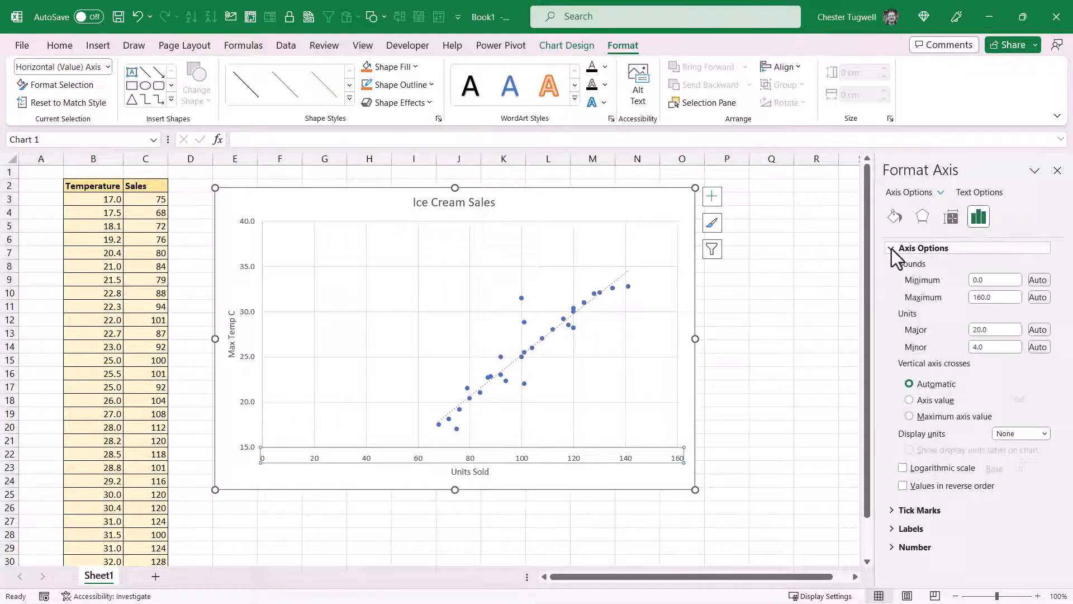
pyautogui.click(995, 280)
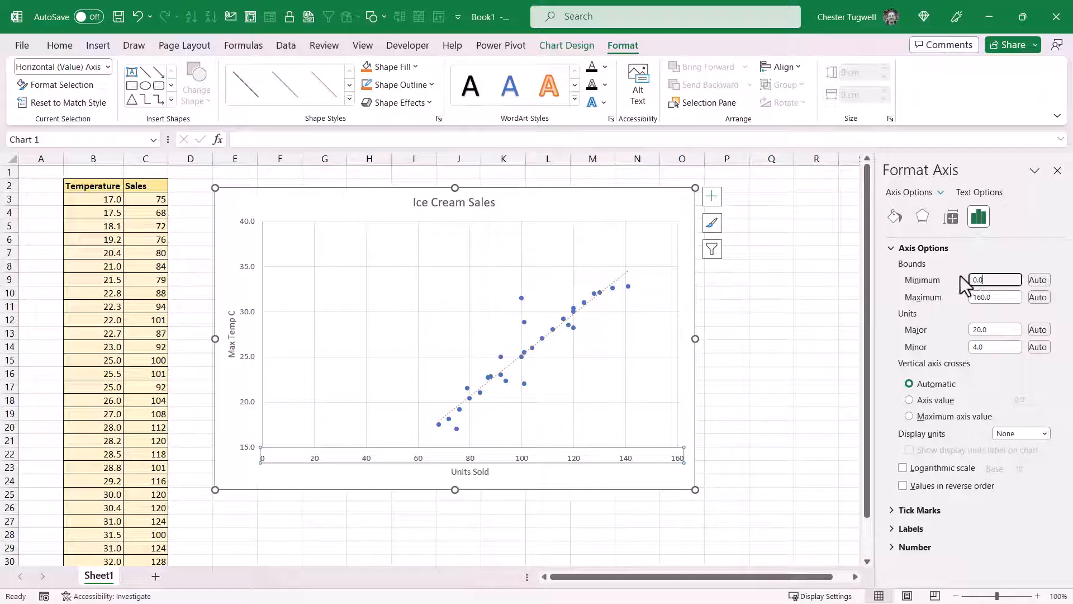